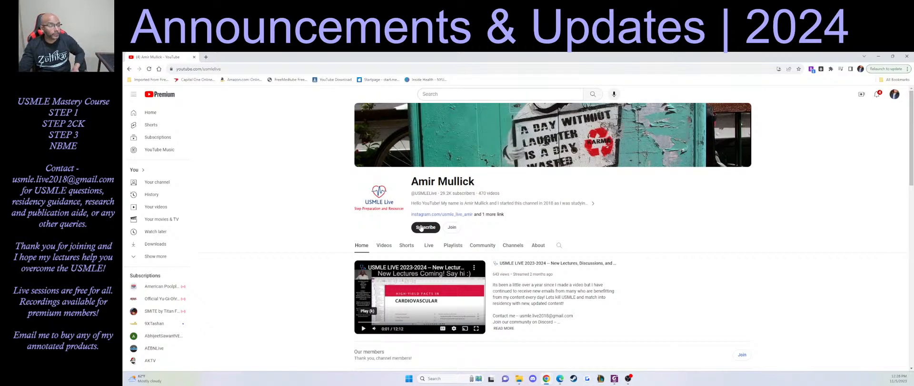
Subscribe to the Amir Mullick (USMLE Live) channel from its channel page
{"action": "left_click", "coordinate": [425, 227]}
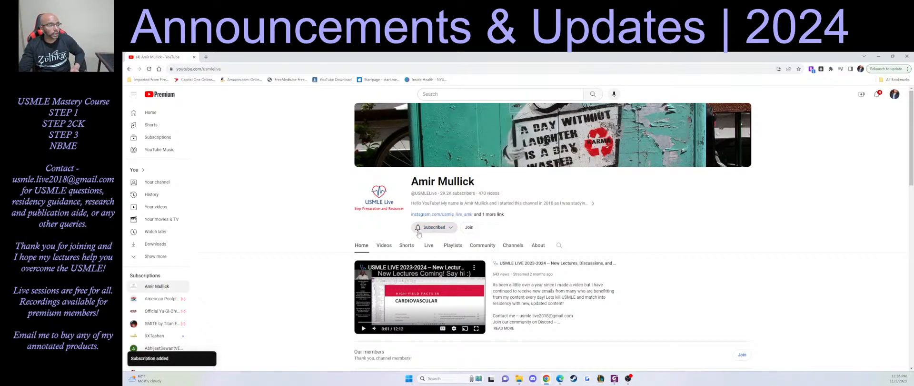
{"action": "left_click", "coordinate": [435, 227]}
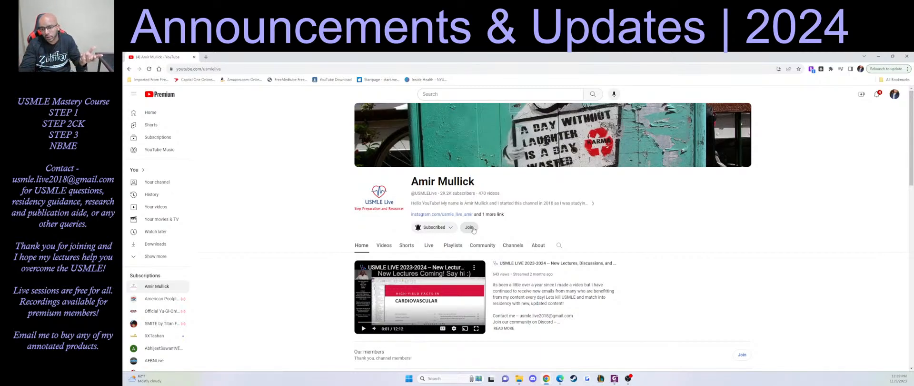
Open the Membership join dialog and view the High-Yield STEP1/CK tier's perks
{"action": "left_click", "coordinate": [470, 227]}
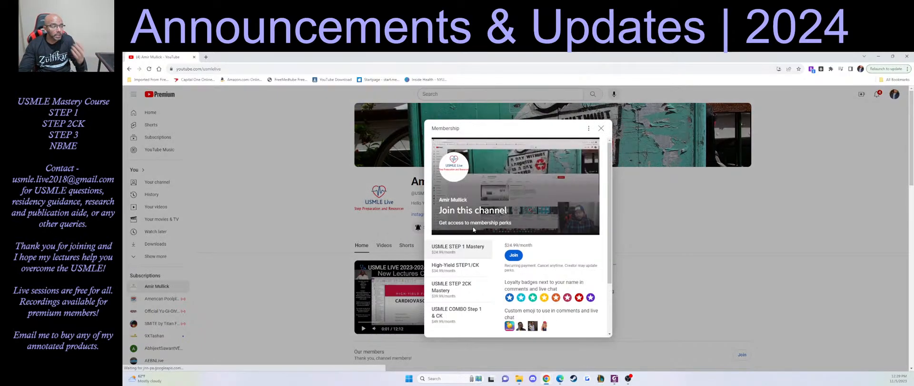
{"action": "mouse_move", "coordinate": [464, 327]}
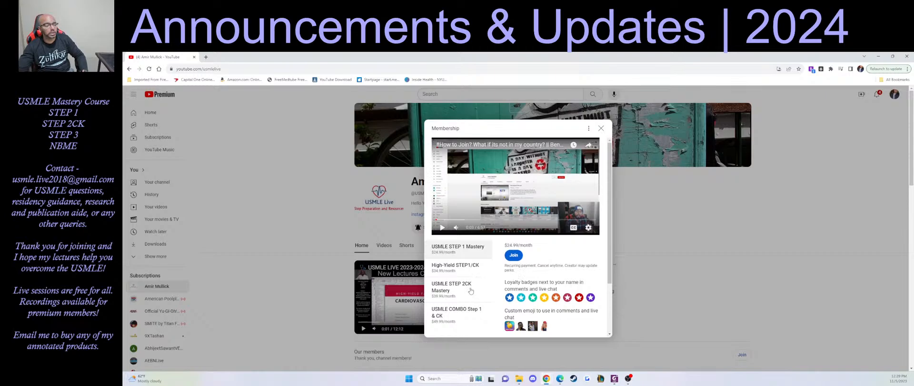
{"action": "left_click", "coordinate": [455, 268]}
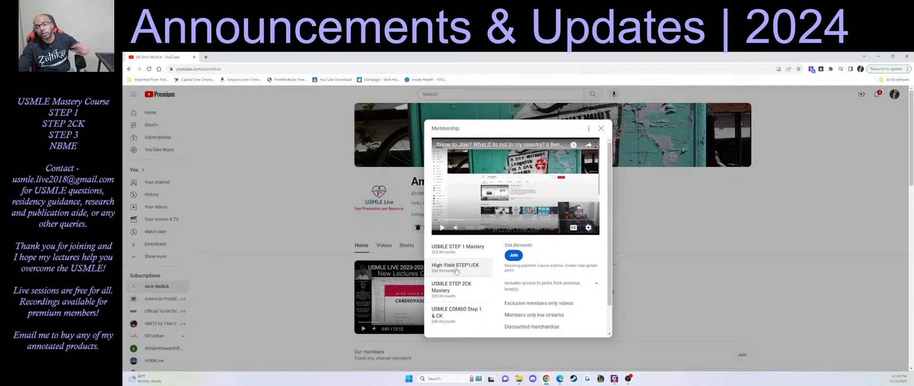
{"action": "mouse_move", "coordinate": [453, 267]}
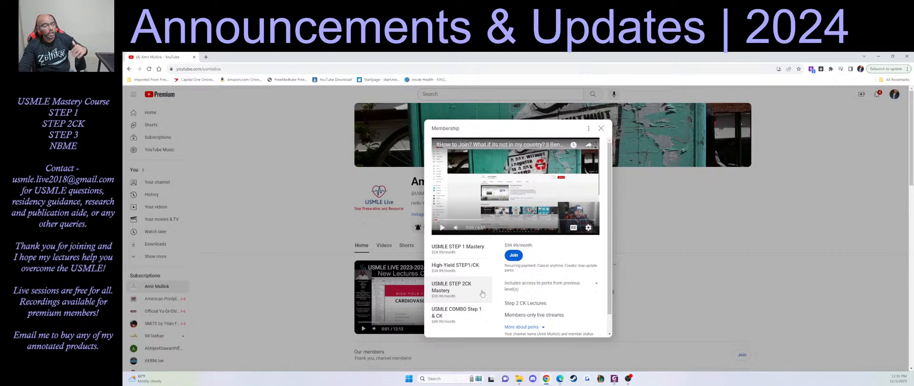
{"action": "mouse_move", "coordinate": [443, 311]}
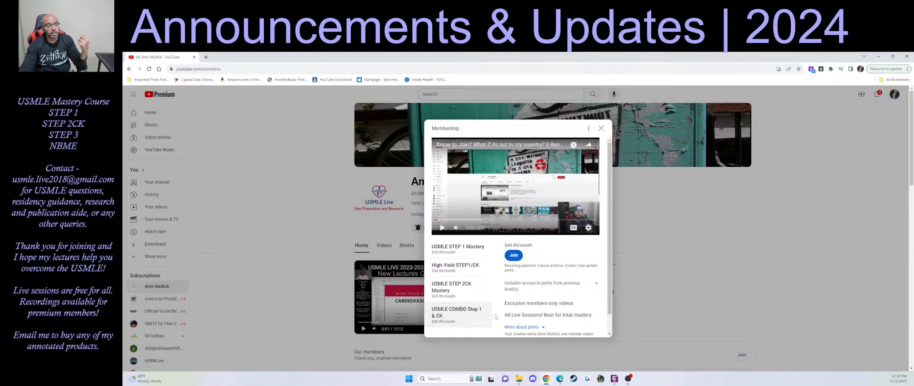
{"action": "mouse_move", "coordinate": [492, 312]}
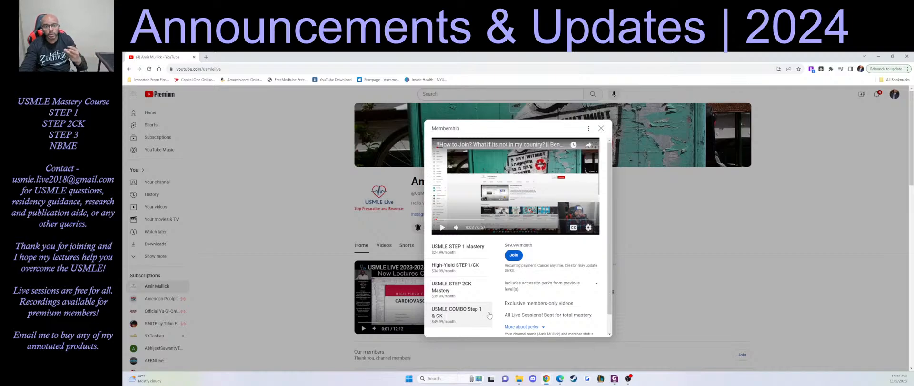
{"action": "mouse_move", "coordinate": [487, 319]}
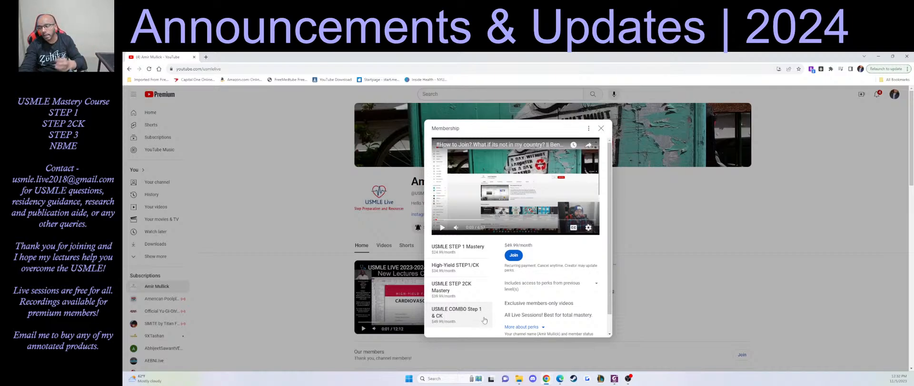